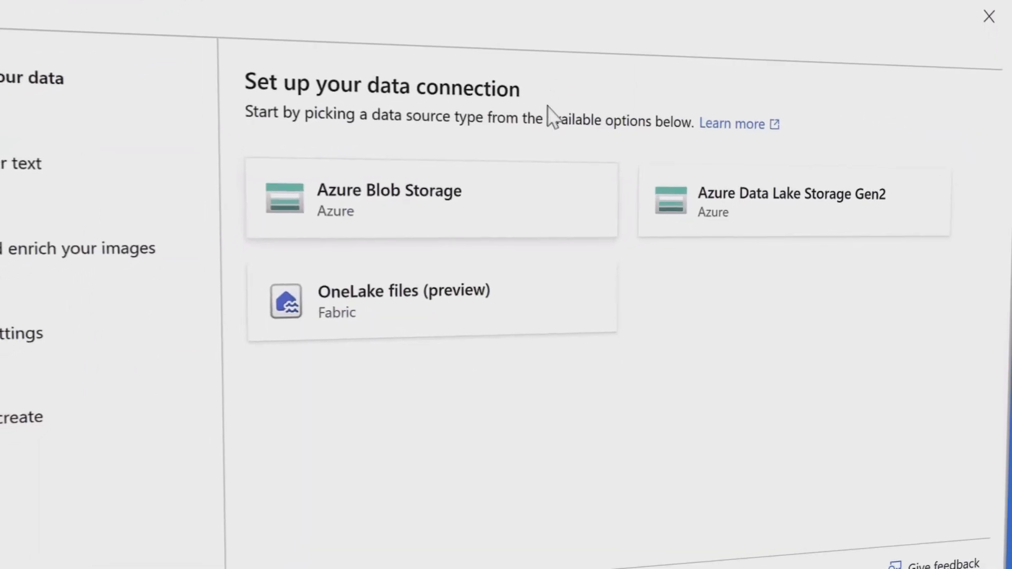
# Step: Select Azure Blob Storage as the data source and open the Storage account dropdown
pyautogui.click(431, 199)
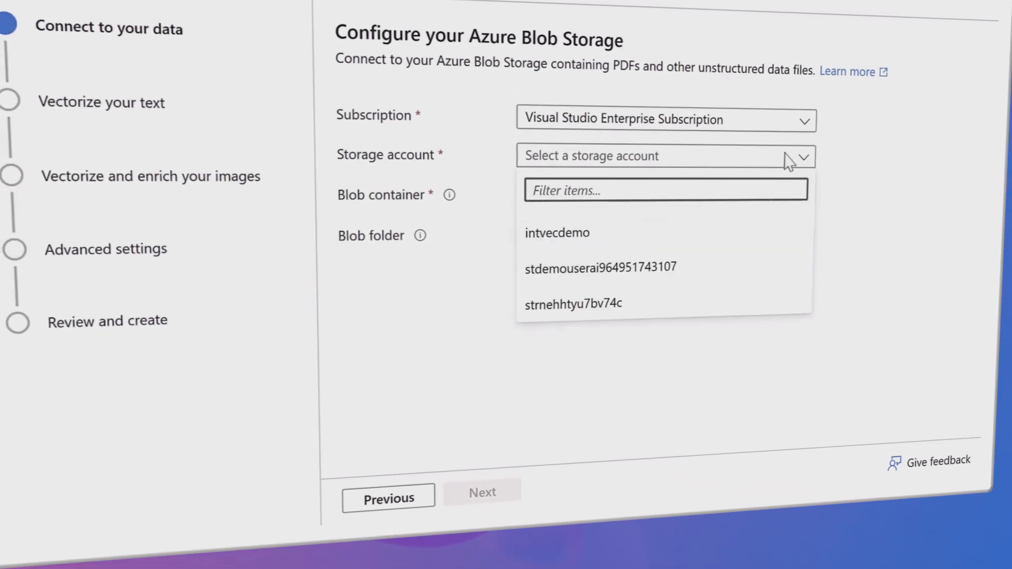
pyautogui.click(481, 492)
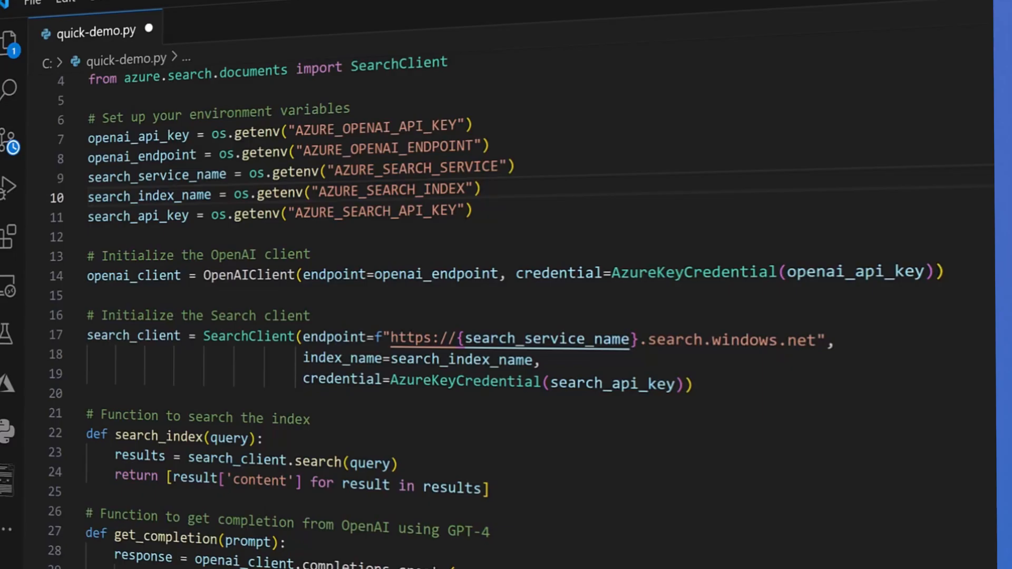
# Step: Scroll through quick-demo.py's OpenAI and Azure AI Search client initialization code
pyautogui.scroll(-3)
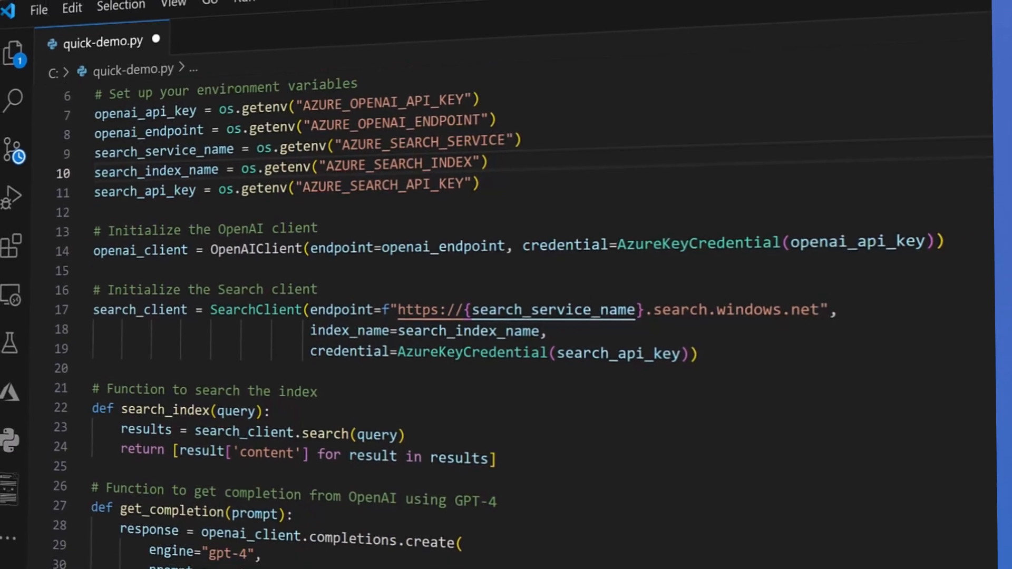